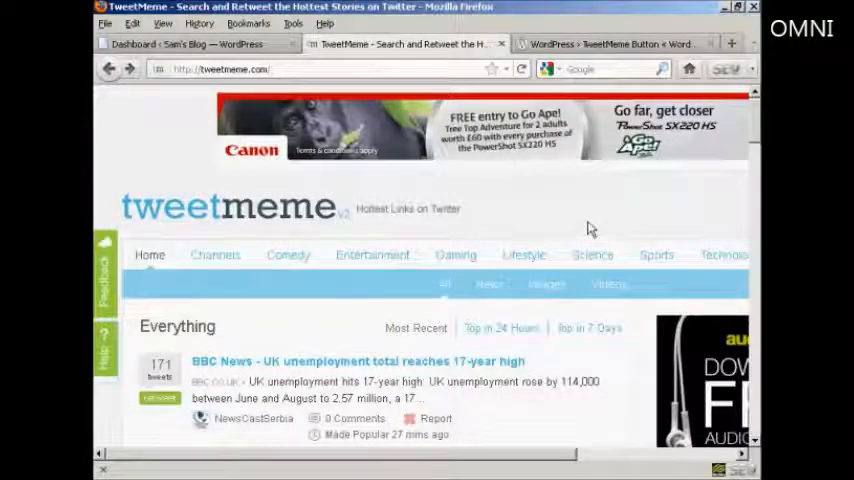
Step: Switch to the 'Dashboard < Sam's Blog — WordPress' browser tab
{"action": "left_click", "coordinate": [185, 43]}
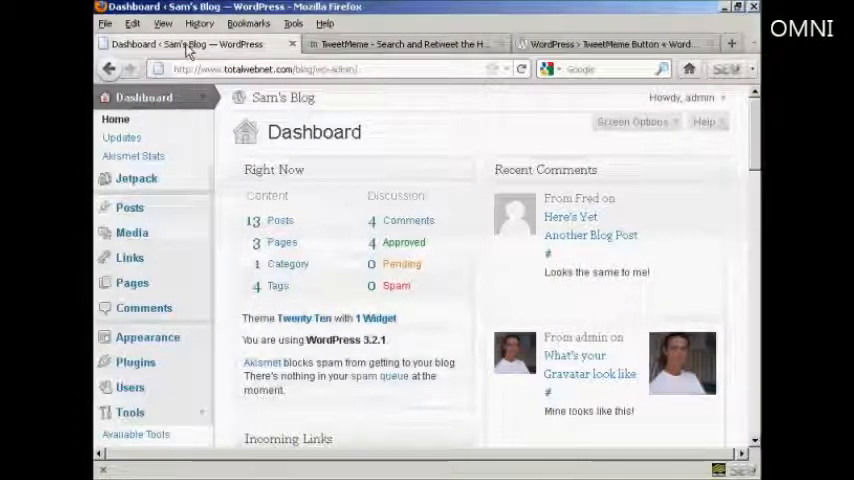
{"action": "mouse_move", "coordinate": [135, 362]}
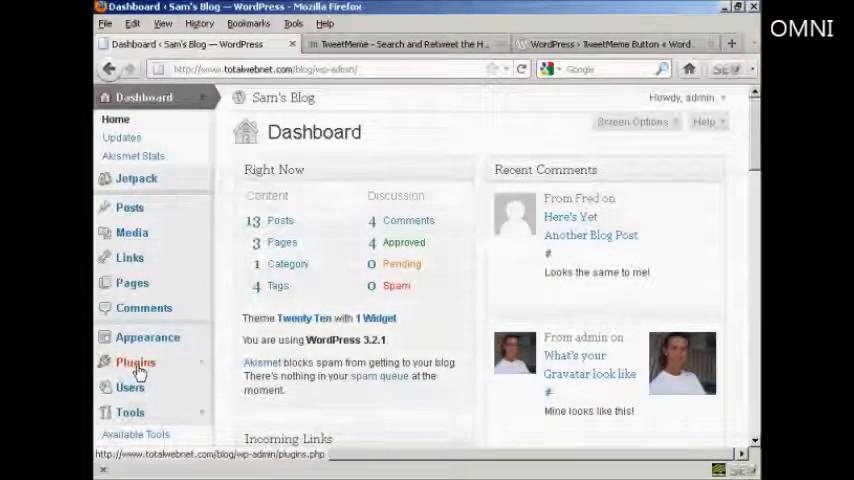
Step: Go to Plugins > Add New, then bring up the TweetMeme Button directory tab
{"action": "left_click", "coordinate": [136, 362]}
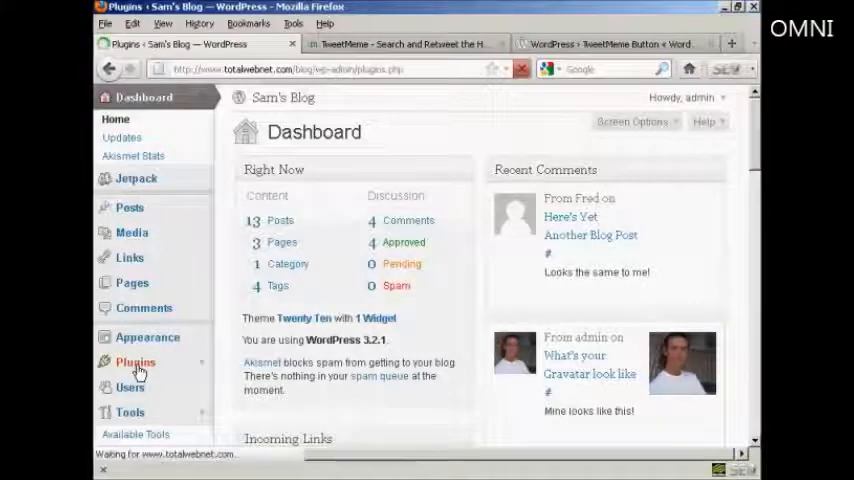
{"action": "left_click", "coordinate": [136, 362]}
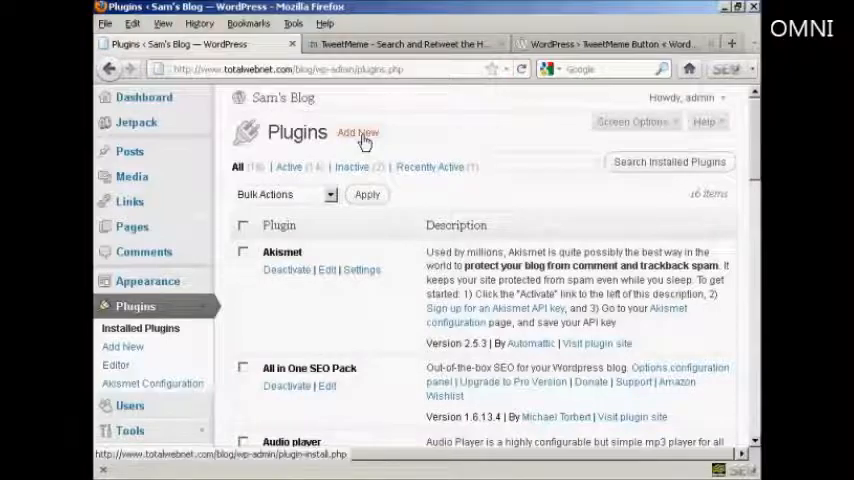
{"action": "left_click", "coordinate": [357, 132]}
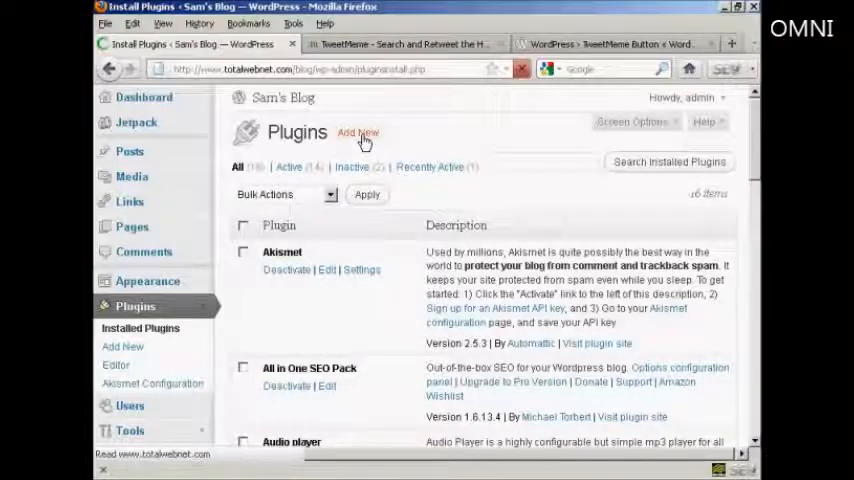
{"action": "left_click", "coordinate": [357, 132]}
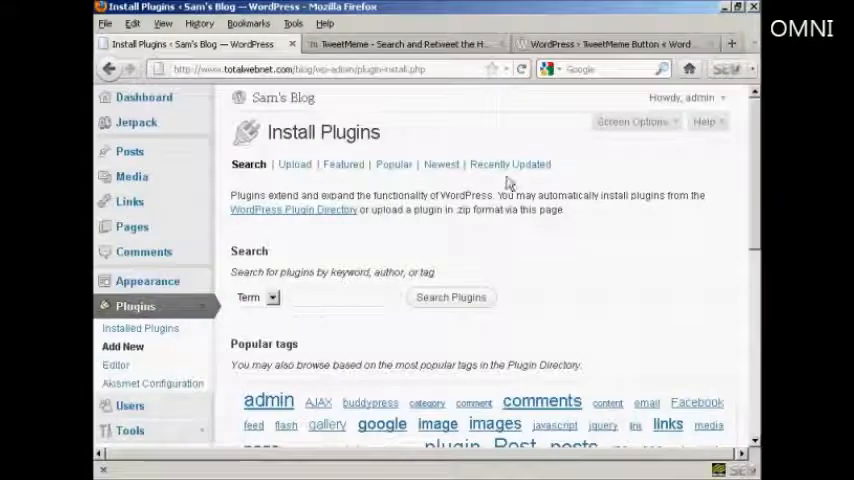
{"action": "left_click", "coordinate": [620, 43]}
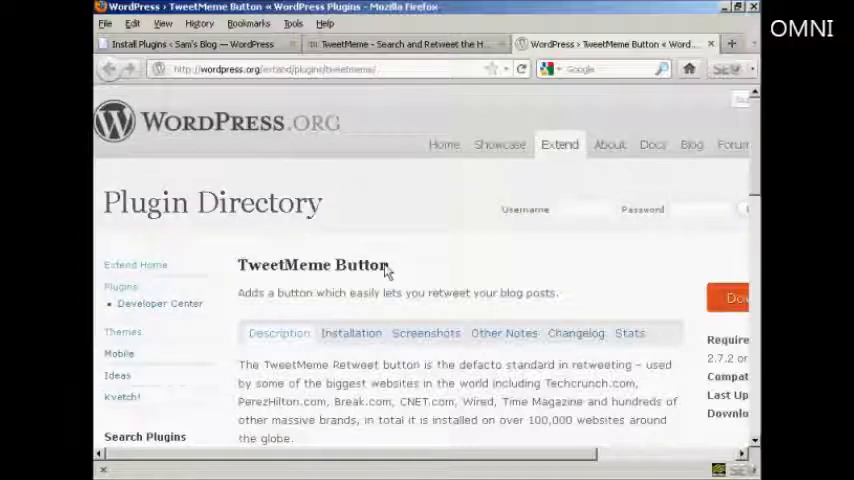
Step: Select the 'TweetMeme Button' plugin title on the directory page
{"action": "double_click", "coordinate": [363, 265]}
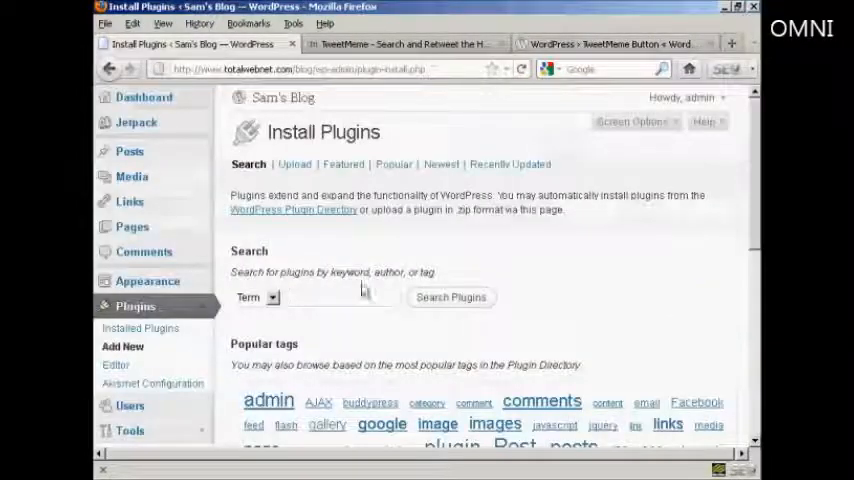
Step: Search plugins for 'TweetMeme Button' and browse the results listing versions 1.8.2 and 2.3
{"action": "type", "text": "TweetMeme Button"}
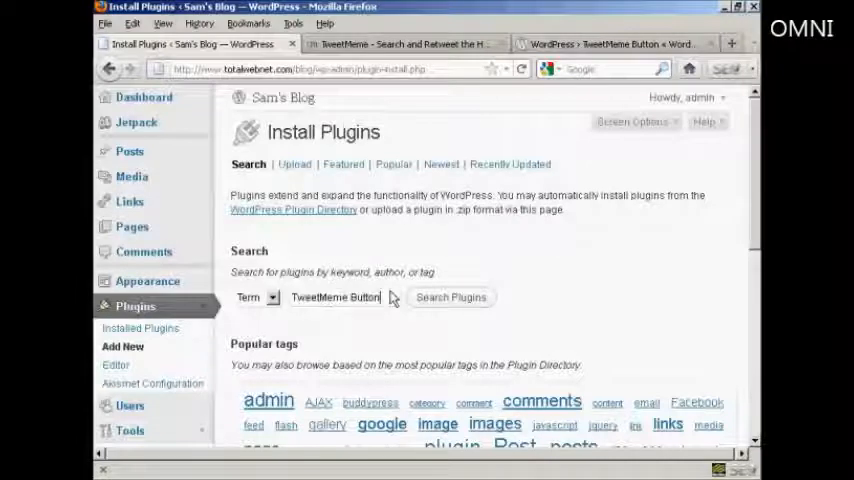
{"action": "left_click", "coordinate": [451, 297]}
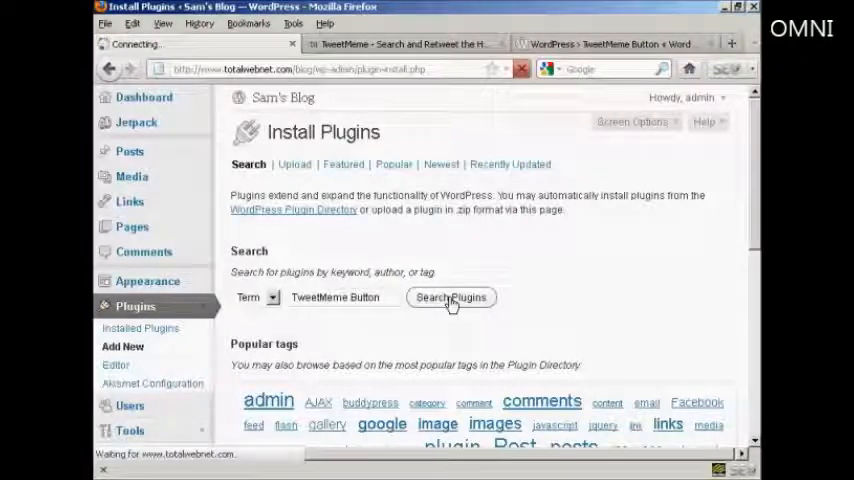
{"action": "left_click", "coordinate": [451, 297]}
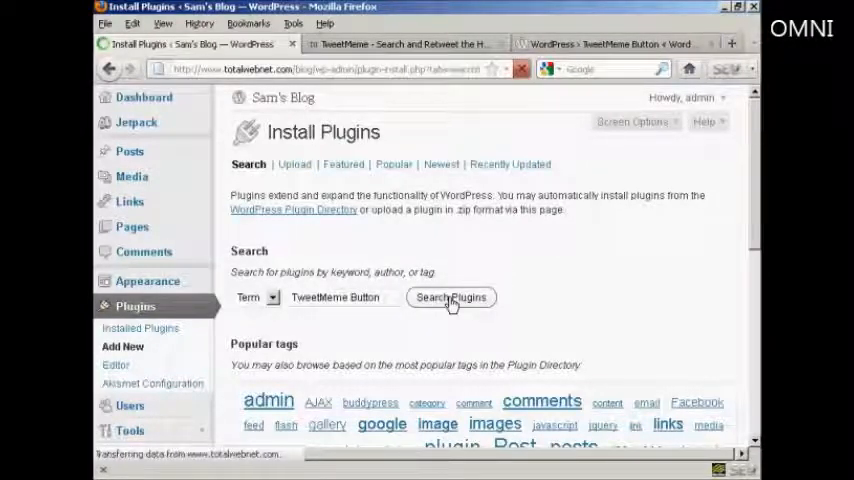
{"action": "left_click", "coordinate": [451, 297]}
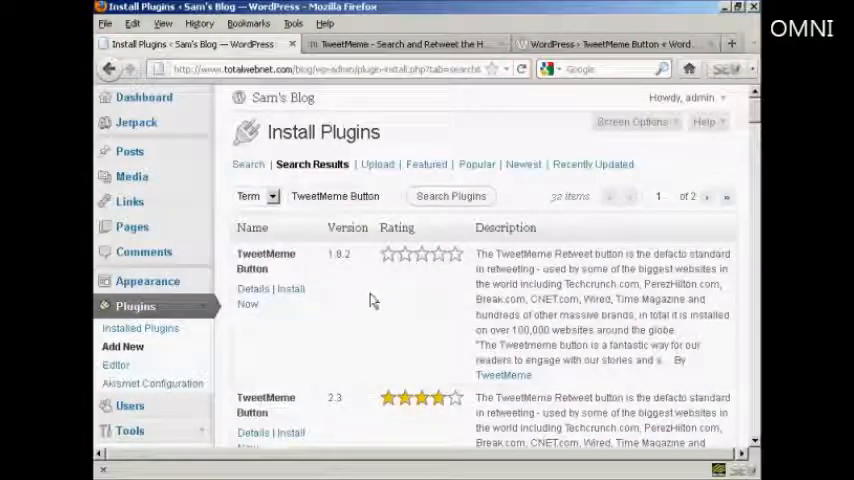
{"action": "scroll", "scroll_direction": "down", "scroll_amount": 3}
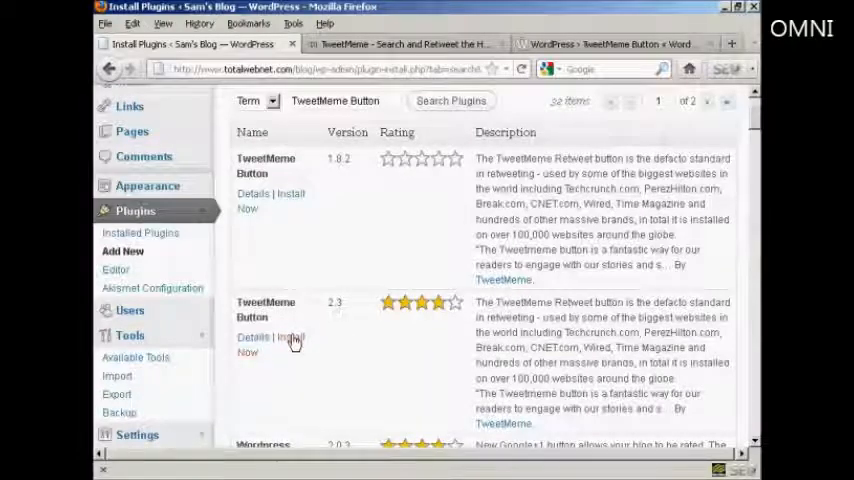
Step: Install and activate TweetMeme Button 2.3, confirming 'Plugin activated.' in the plugins list
{"action": "left_click", "coordinate": [285, 337]}
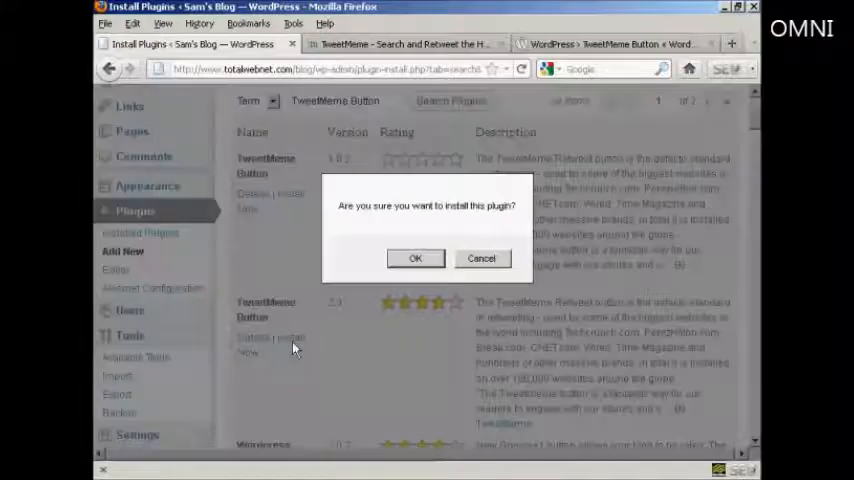
{"action": "left_click", "coordinate": [415, 258]}
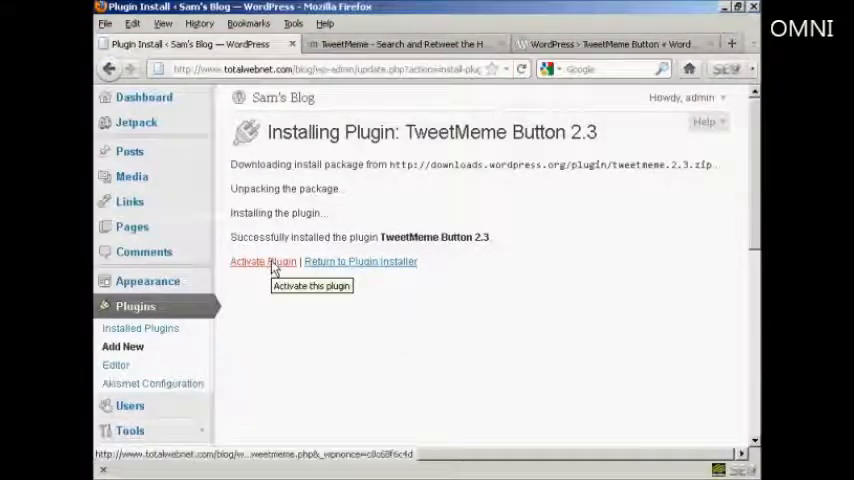
{"action": "left_click", "coordinate": [263, 261]}
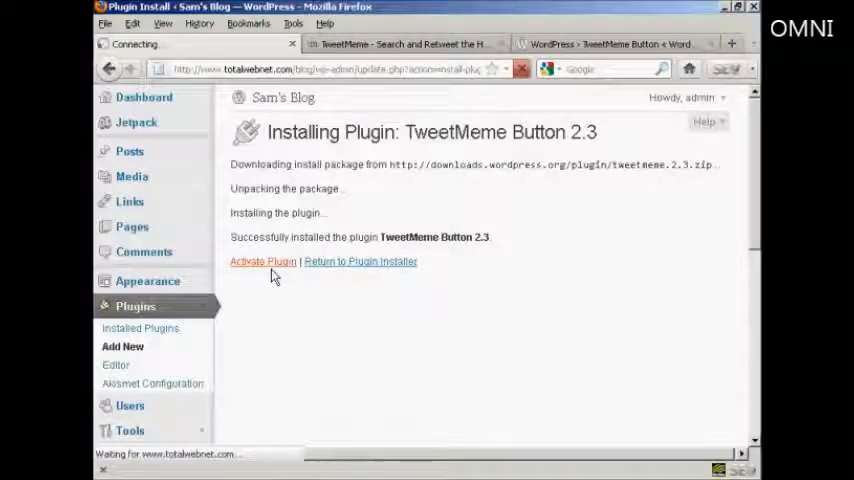
{"action": "left_click", "coordinate": [263, 261]}
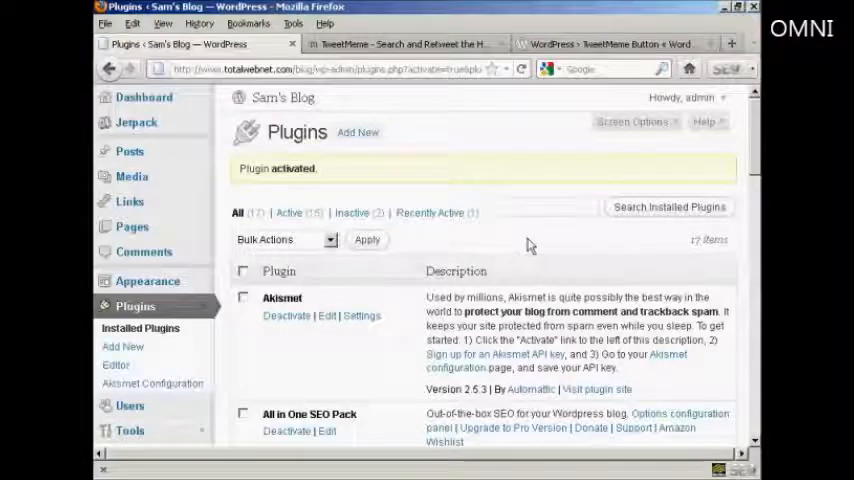
{"action": "scroll", "scroll_direction": "down", "scroll_amount": 3}
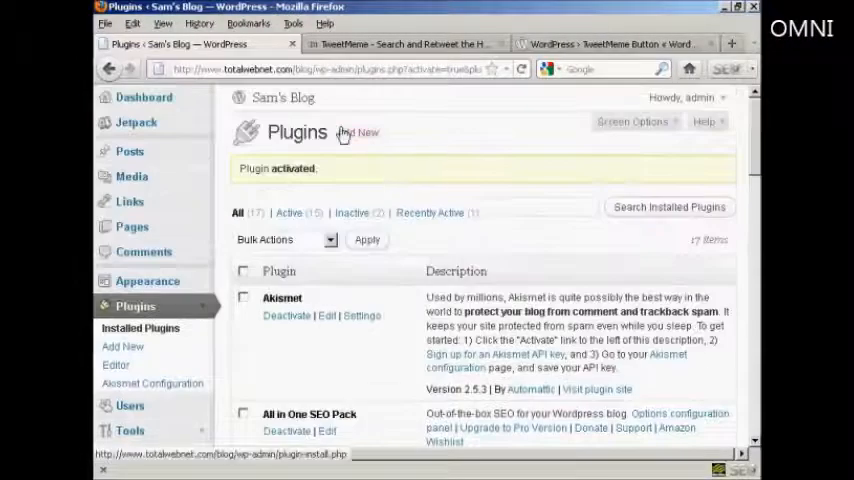
{"action": "left_click", "coordinate": [283, 97]}
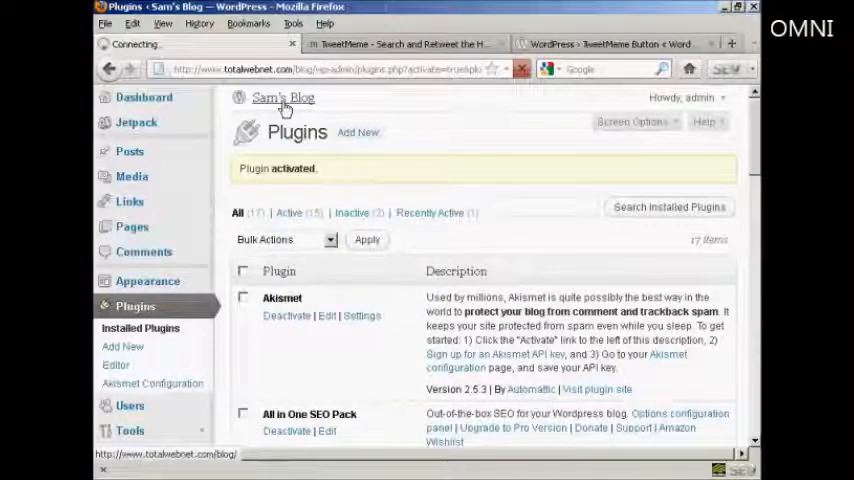
Step: View the tweet counter beside 'A Later Post Example' on the front page, then return to Dashboard
{"action": "left_click", "coordinate": [282, 97]}
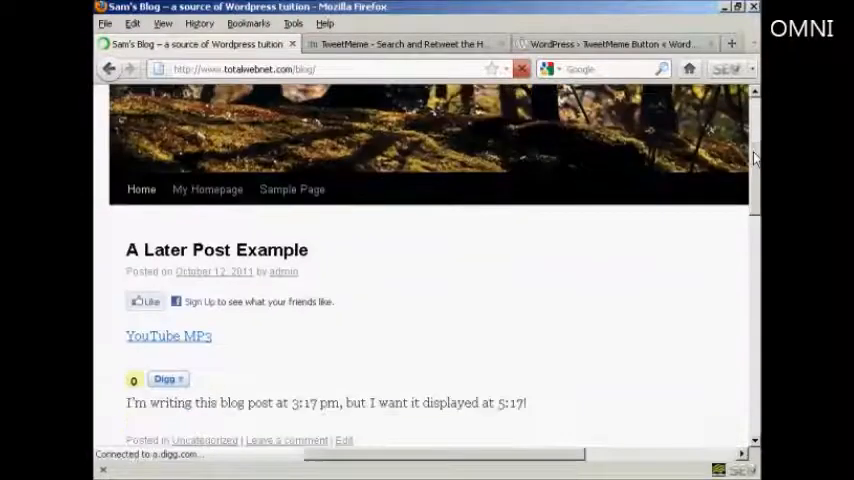
{"action": "scroll", "scroll_direction": "down", "scroll_amount": 3}
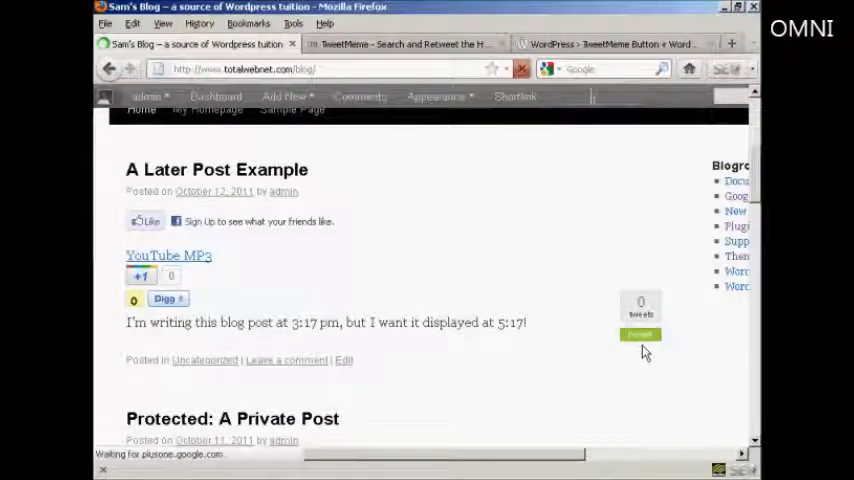
{"action": "mouse_move", "coordinate": [638, 363]}
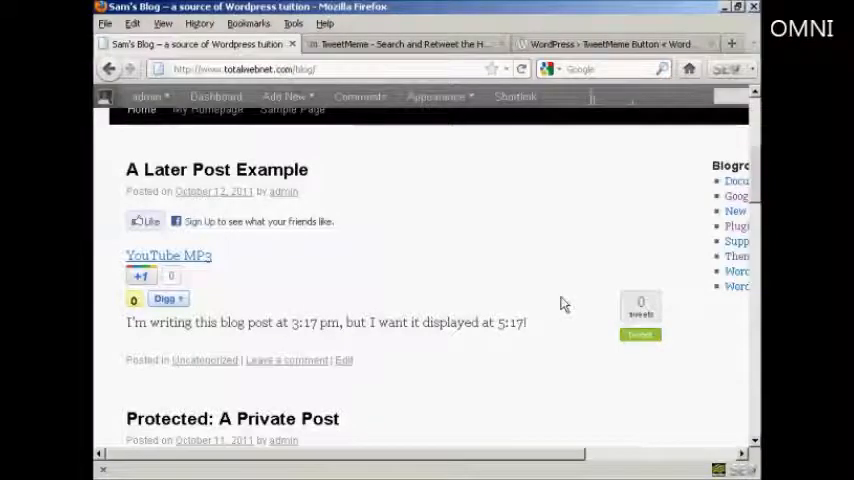
{"action": "scroll", "scroll_direction": "down", "scroll_amount": 3}
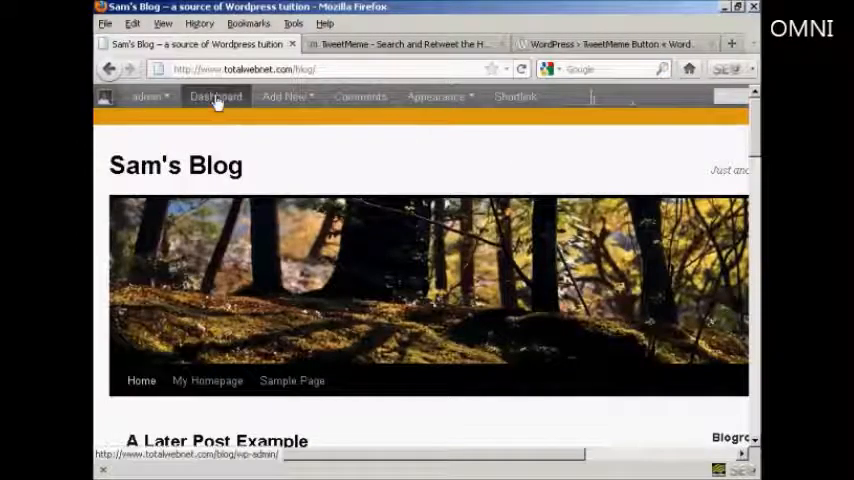
{"action": "left_click", "coordinate": [215, 96]}
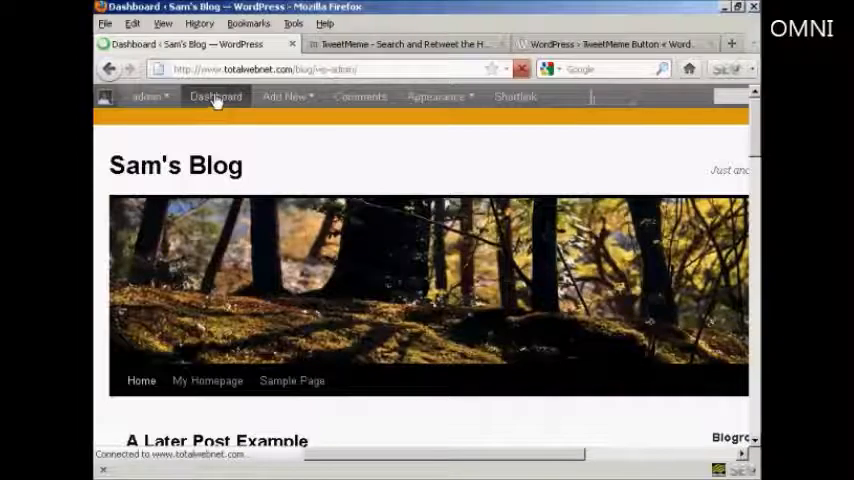
{"action": "left_click", "coordinate": [215, 96]}
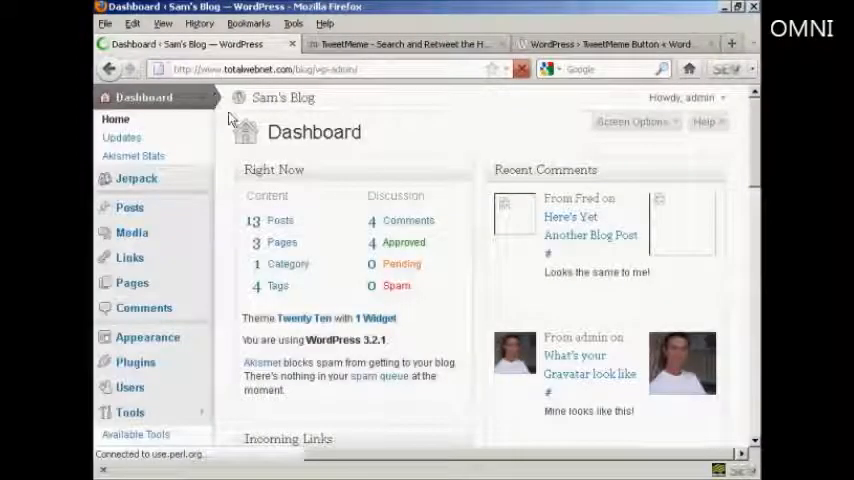
Step: Open the TweetMeme menu item from the admin sidebar
{"action": "scroll", "scroll_direction": "down", "scroll_amount": 3}
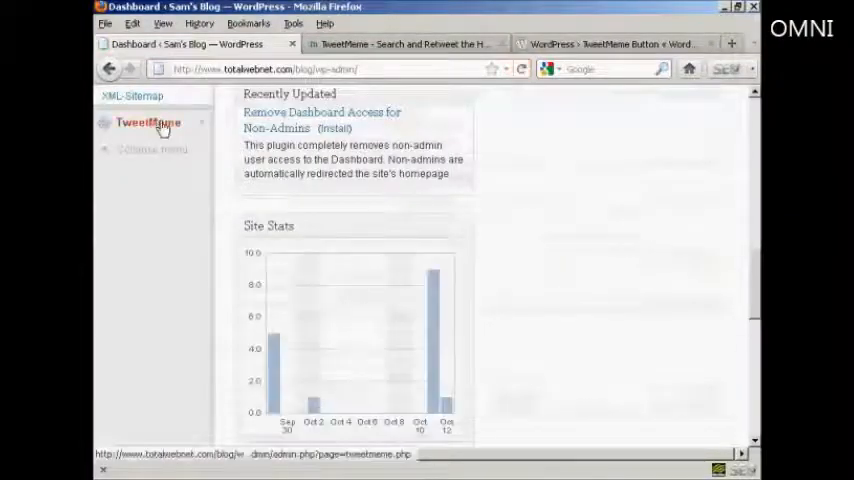
{"action": "left_click", "coordinate": [147, 122]}
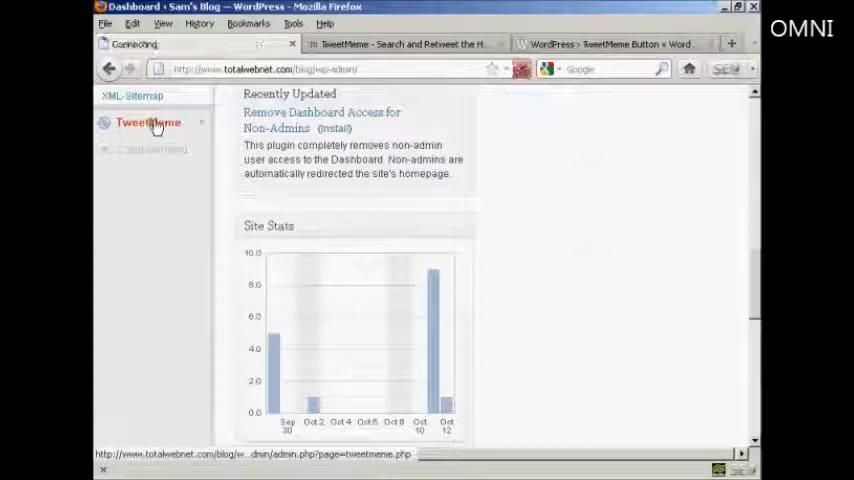
{"action": "left_click", "coordinate": [148, 122]}
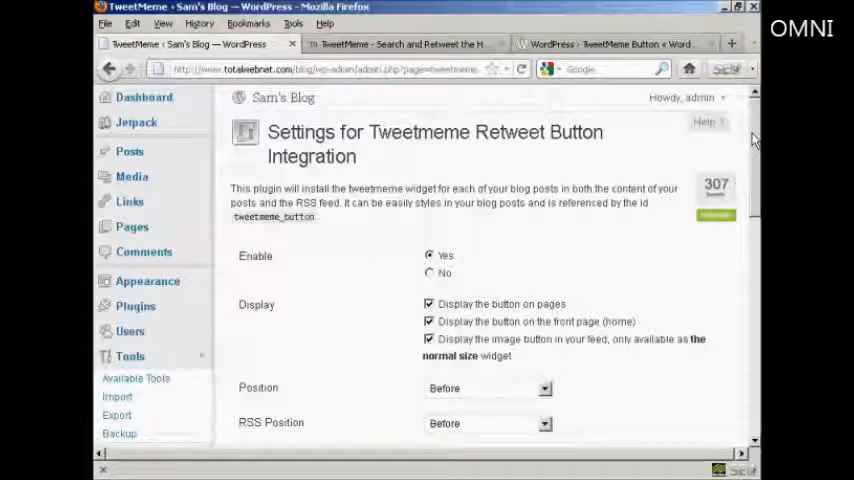
Step: Review the Retweet Button settings and check the Position dropdown choices
{"action": "scroll", "scroll_direction": "down", "scroll_amount": 3}
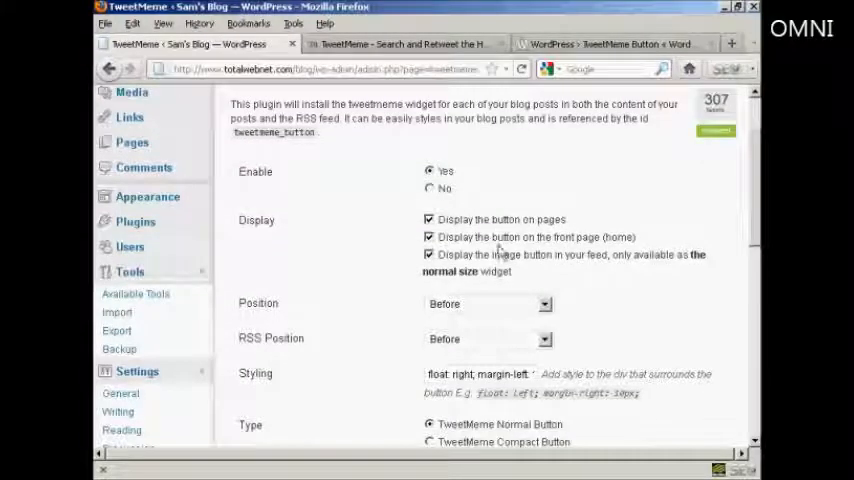
{"action": "mouse_move", "coordinate": [547, 307]}
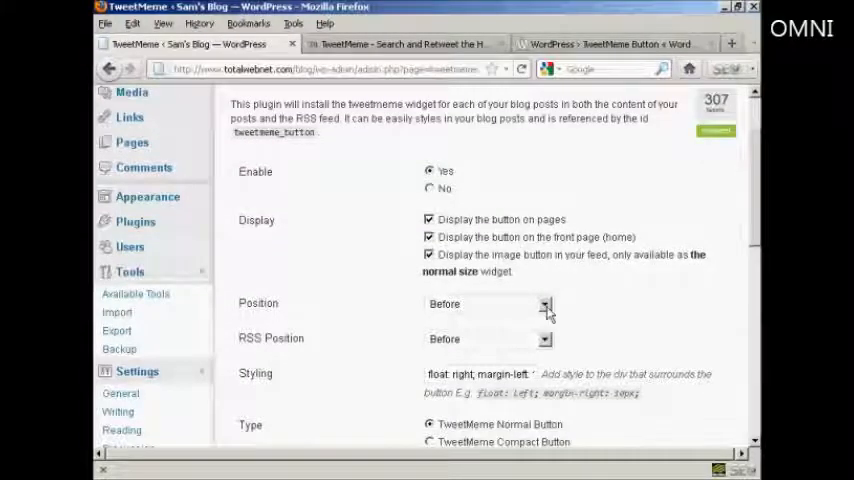
{"action": "scroll", "scroll_direction": "down", "scroll_amount": 3}
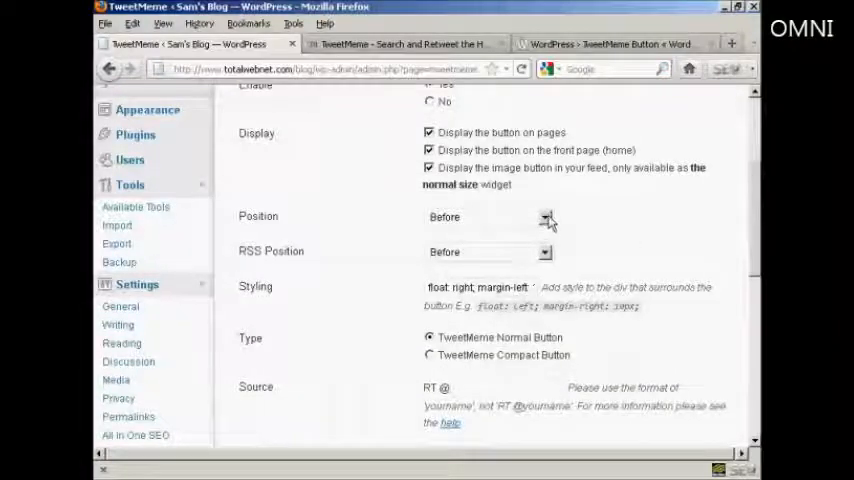
{"action": "left_click", "coordinate": [545, 216]}
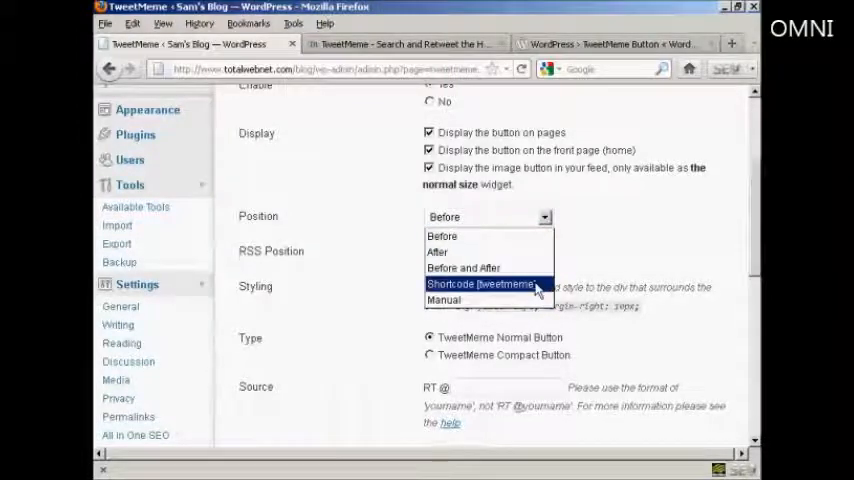
{"action": "mouse_move", "coordinate": [443, 300]}
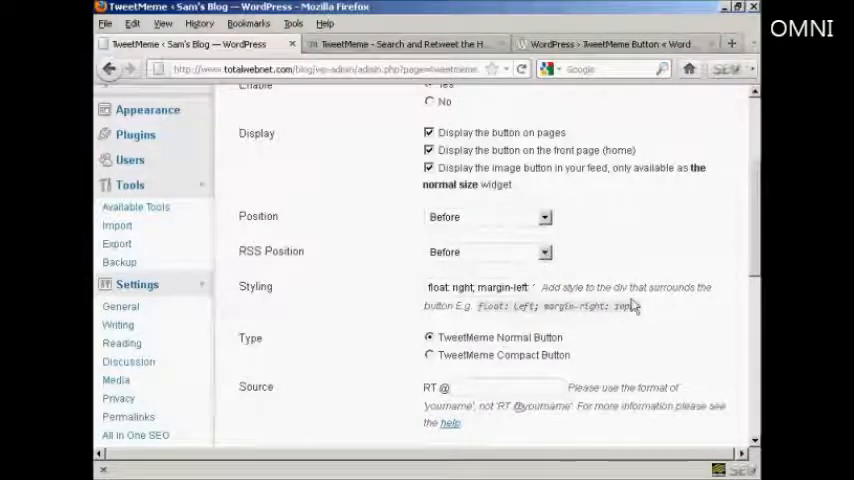
{"action": "mouse_move", "coordinate": [432, 368]}
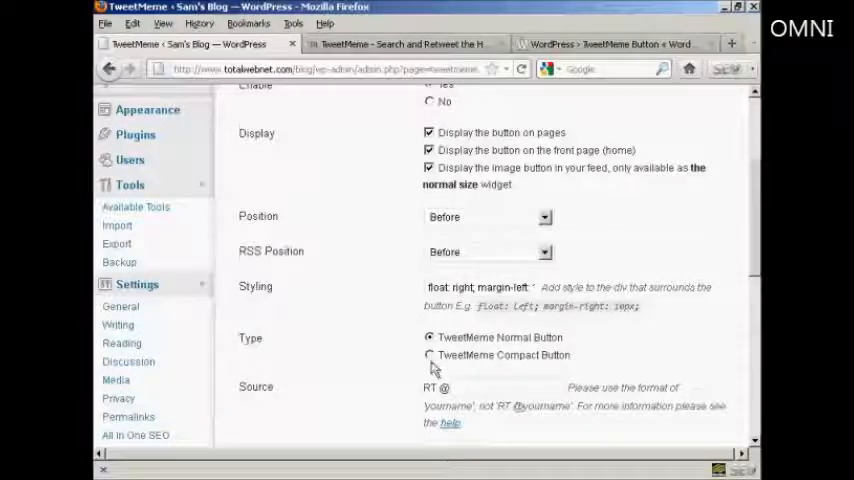
Step: Review the remaining settings down through Ping Tweetmeme and Save Changes
{"action": "scroll", "scroll_direction": "down", "scroll_amount": 3}
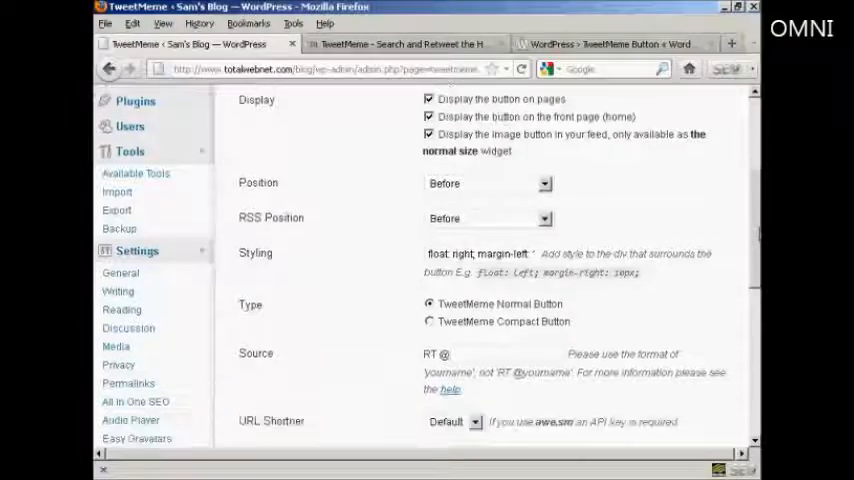
{"action": "scroll", "scroll_direction": "down", "scroll_amount": 3}
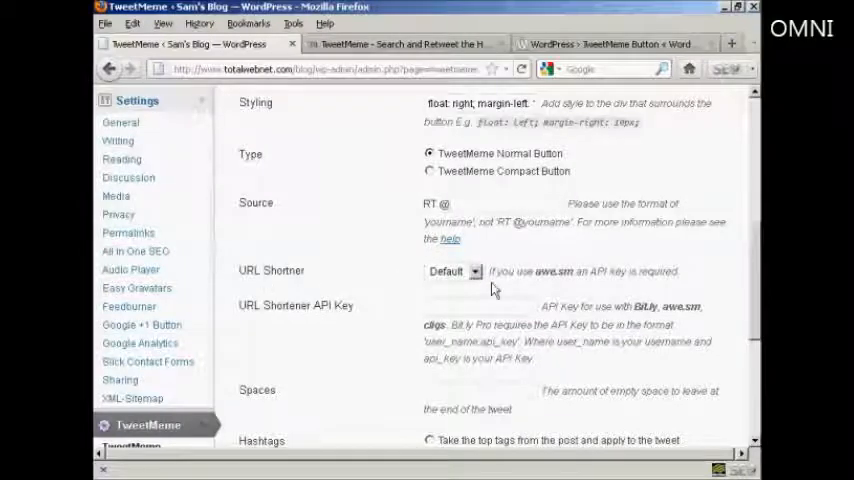
{"action": "left_click", "coordinate": [475, 271]}
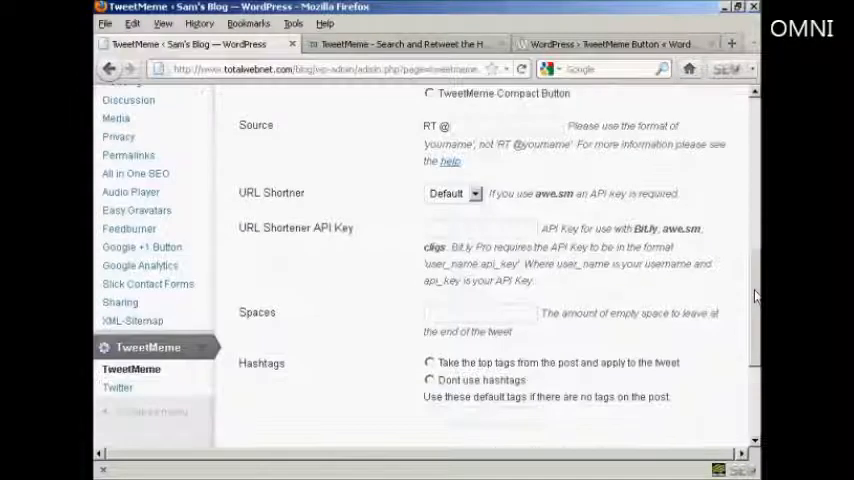
{"action": "scroll", "scroll_direction": "down", "scroll_amount": 3}
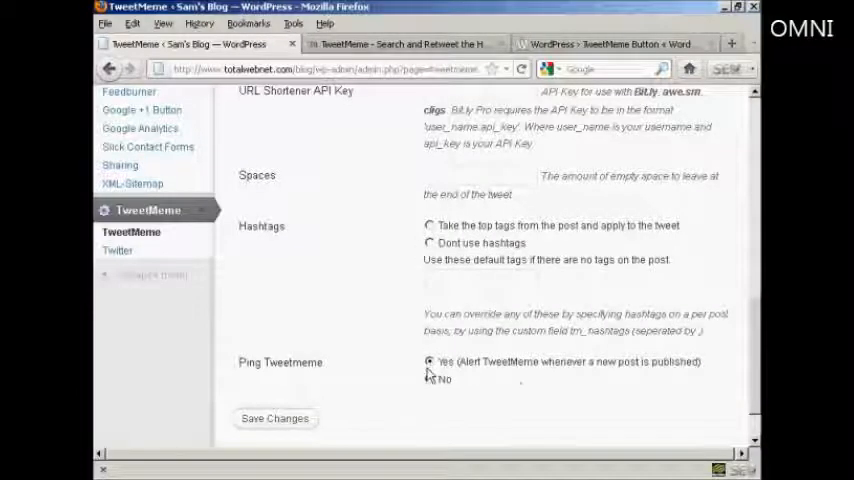
{"action": "scroll", "scroll_direction": "down", "scroll_amount": 3}
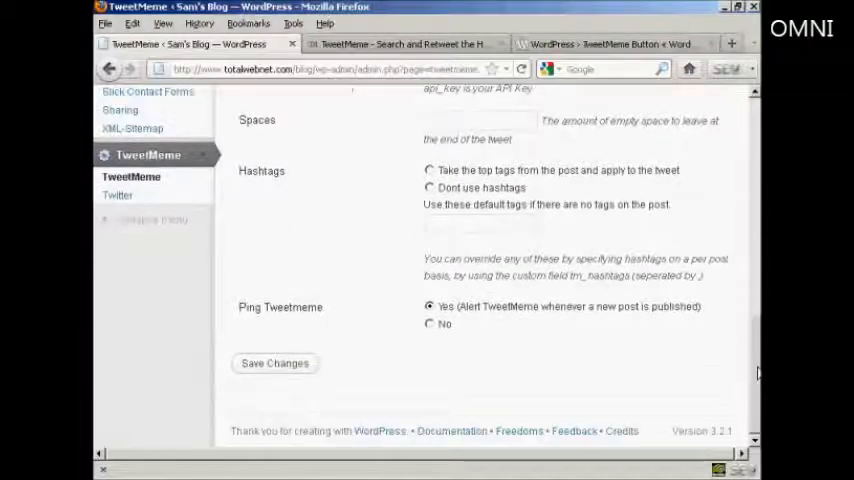
{"action": "scroll", "scroll_direction": "up", "scroll_amount": 3}
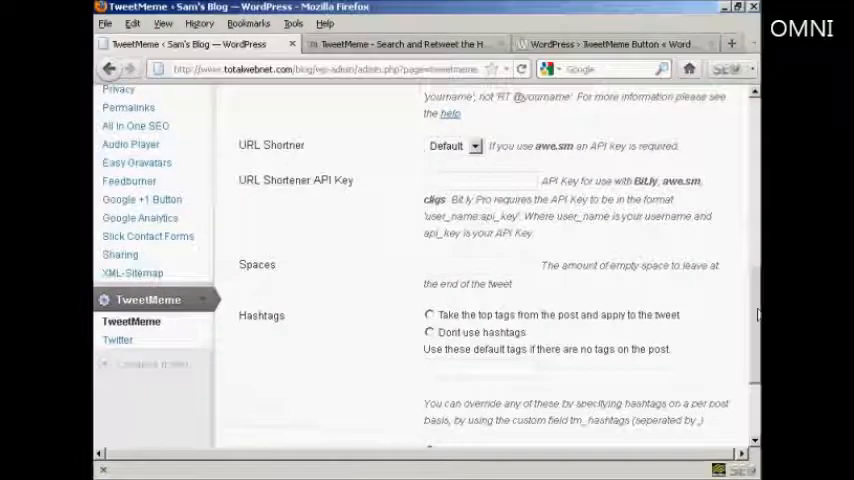
{"action": "mouse_move", "coordinate": [117, 340]}
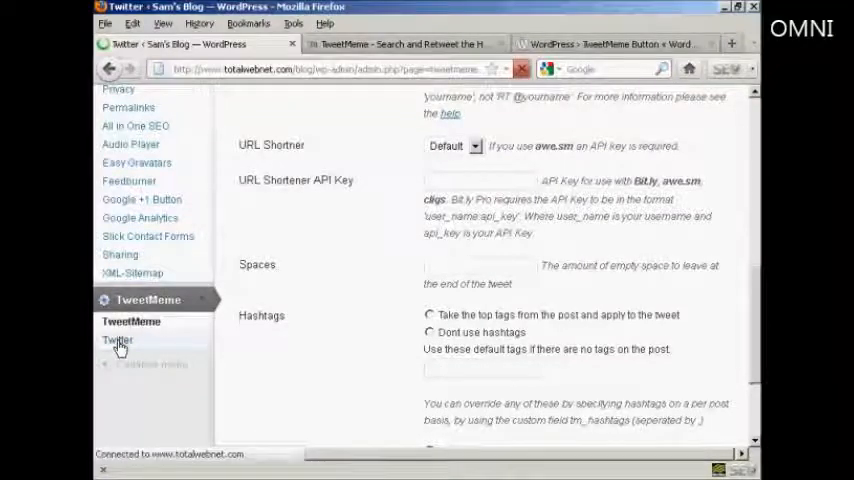
{"action": "left_click", "coordinate": [117, 340]}
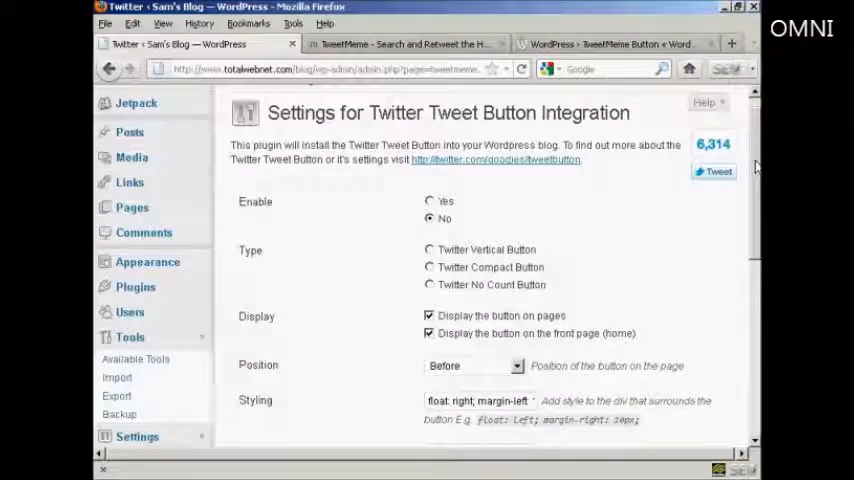
Step: Scroll through the Twitter Tweet Button Integration settings down to the English language option
{"action": "scroll", "scroll_direction": "down", "scroll_amount": 3}
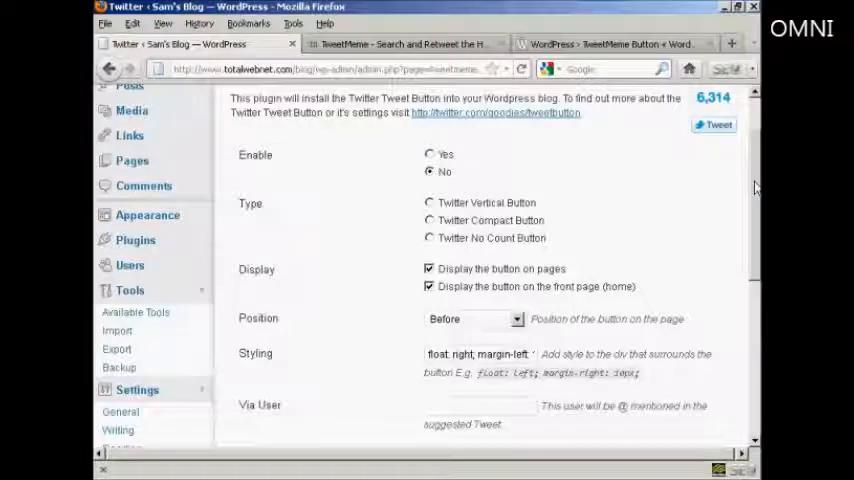
{"action": "mouse_move", "coordinate": [600, 197]}
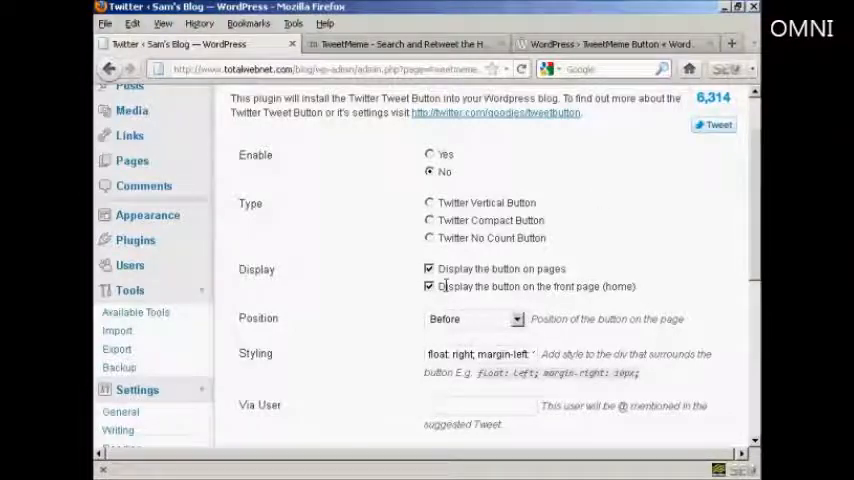
{"action": "scroll", "scroll_direction": "down", "scroll_amount": 3}
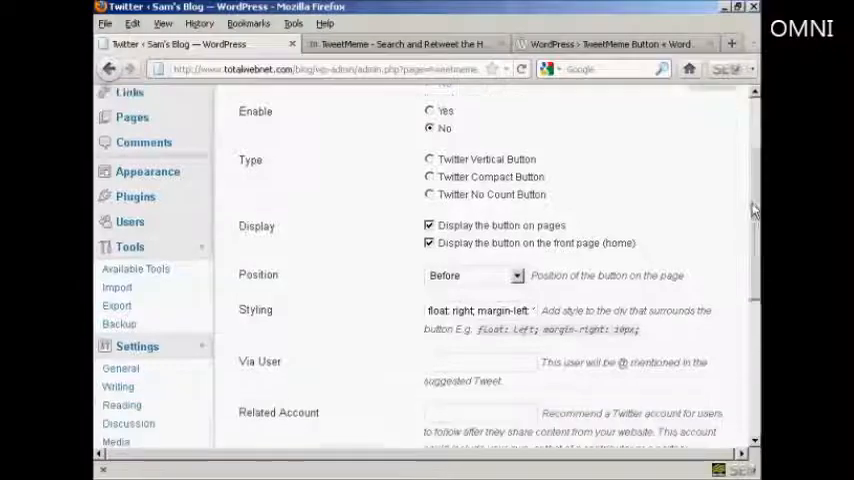
{"action": "scroll", "scroll_direction": "down", "scroll_amount": 3}
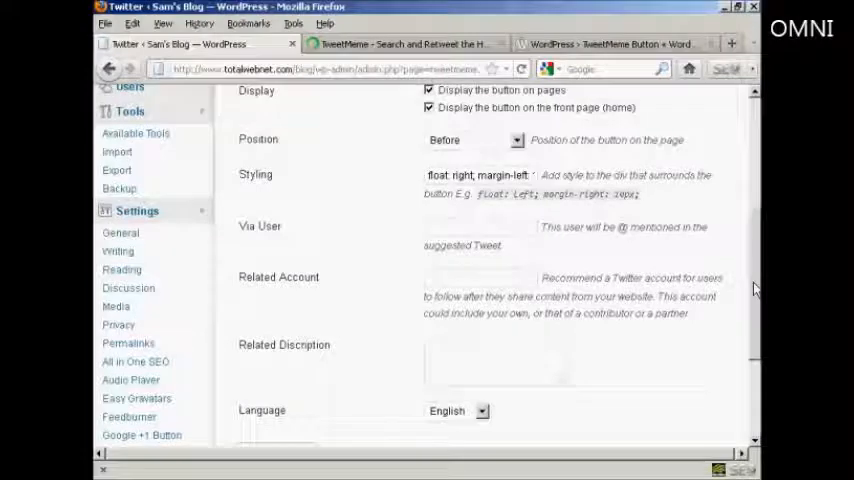
{"action": "scroll", "scroll_direction": "up", "scroll_amount": 3}
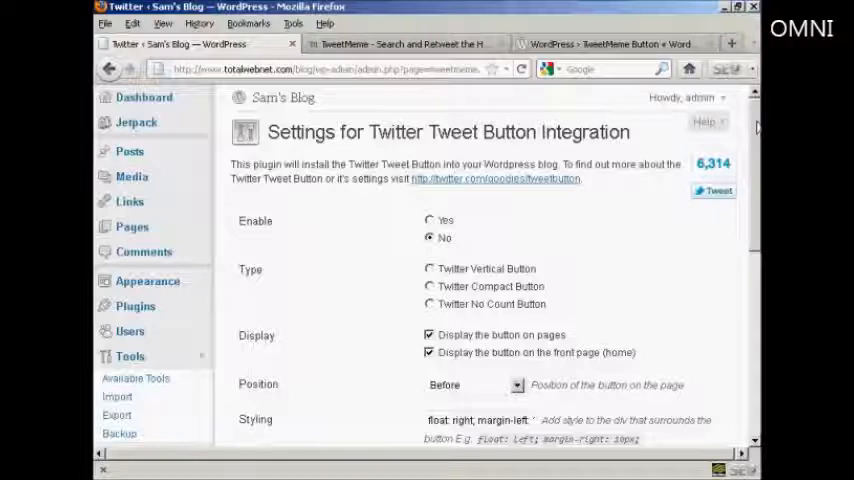
{"action": "scroll", "scroll_direction": "down", "scroll_amount": 3}
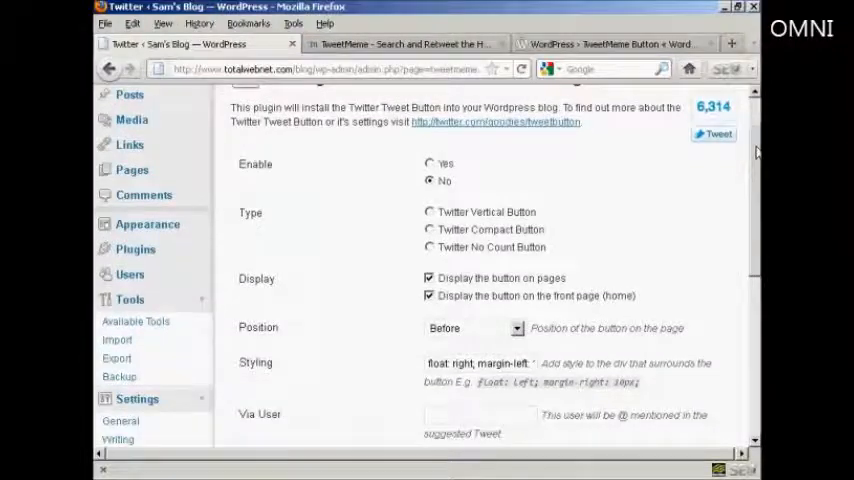
{"action": "scroll", "scroll_direction": "down", "scroll_amount": 3}
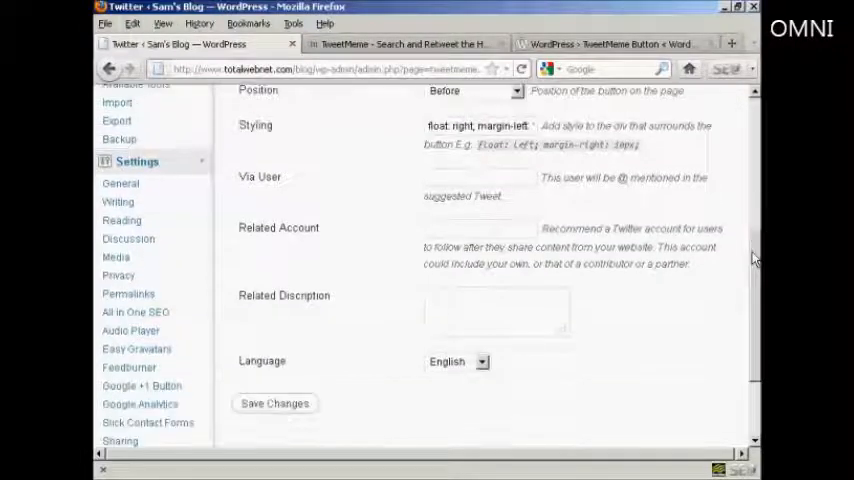